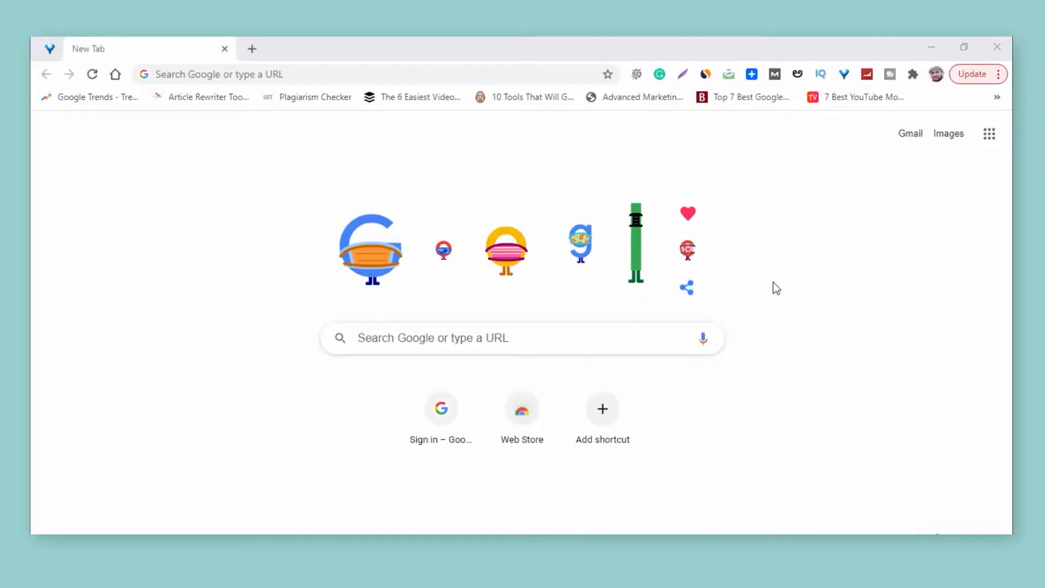
mouse_move(998, 80)
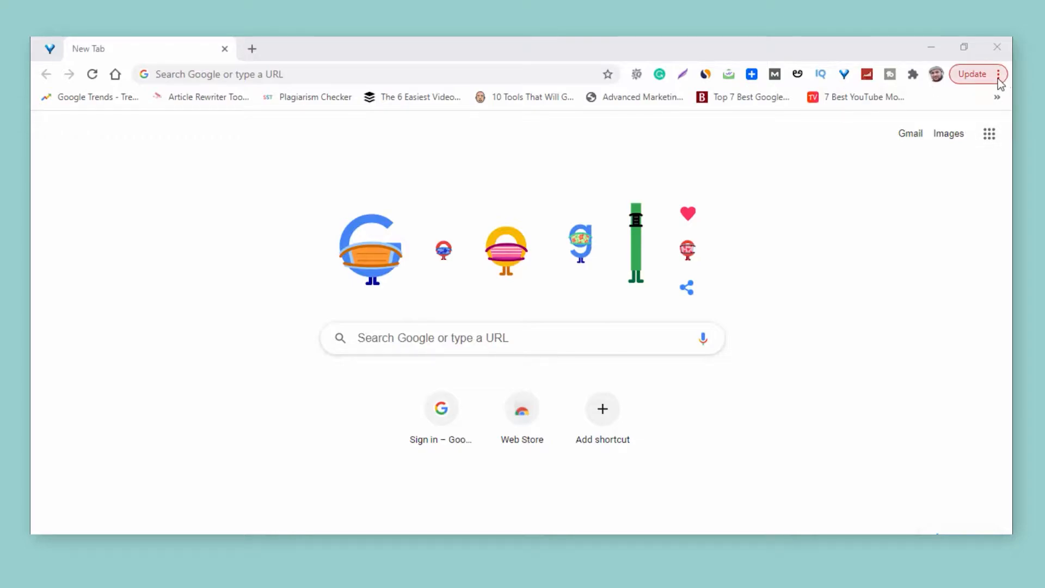
Use the red Update button beside the three-dot menu to reveal the 'Can't update Chrome' notice.
left_click(997, 74)
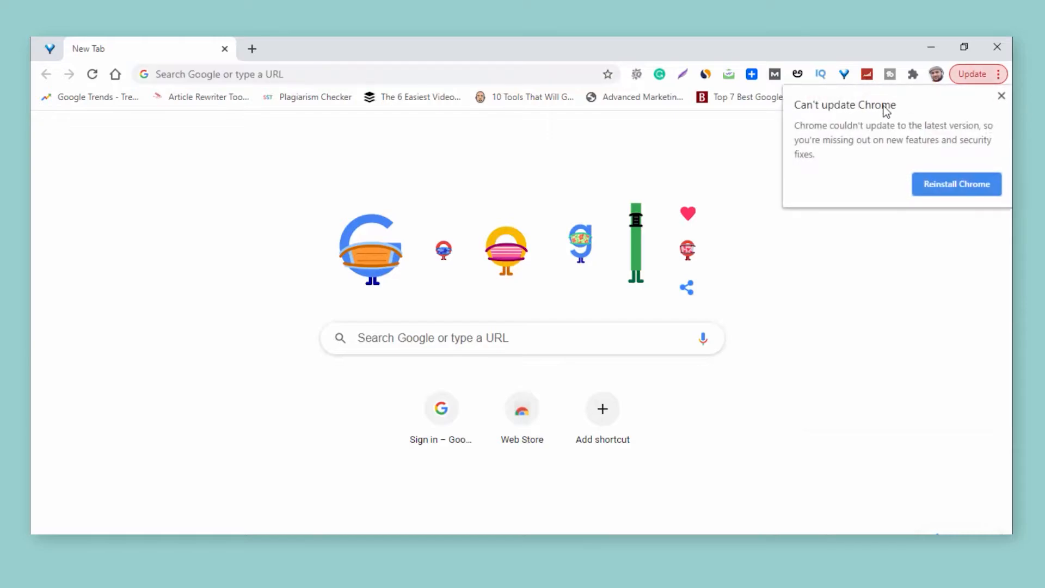
Follow Reinstall Chrome to the download page, then open the 'I want to update Chrome' guide.
left_click(957, 184)
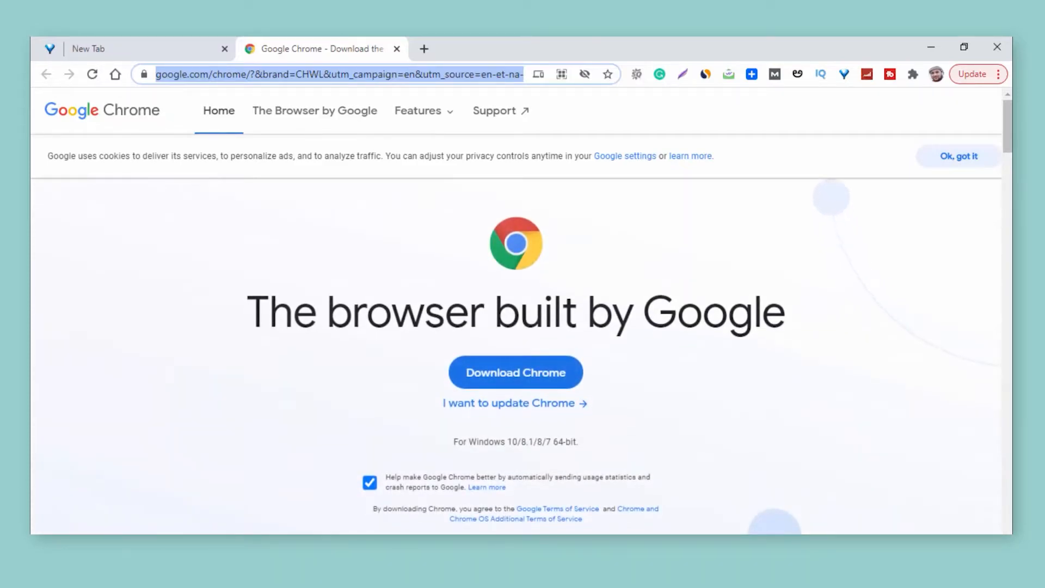
mouse_move(770, 424)
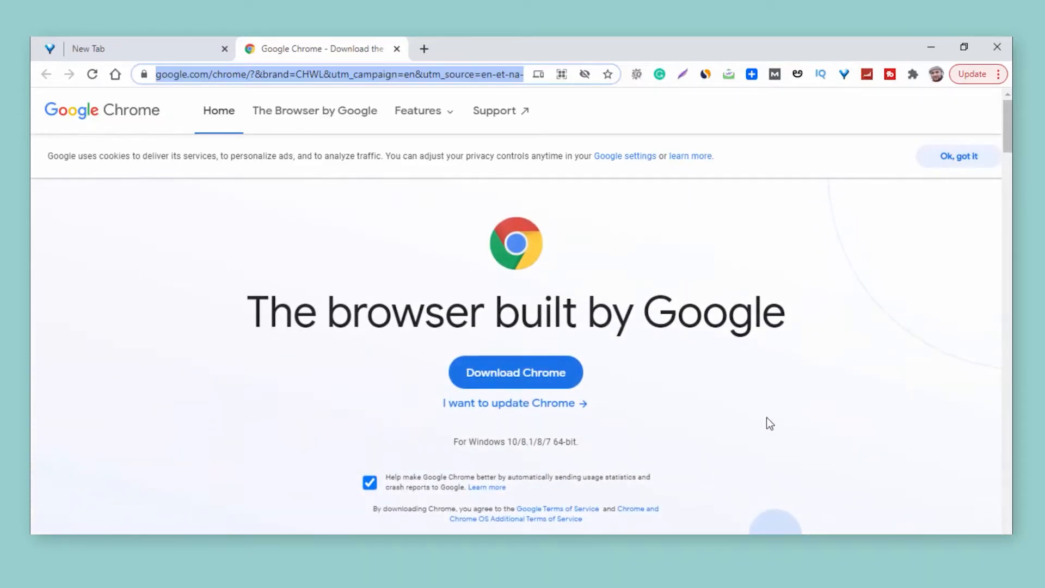
left_click(515, 403)
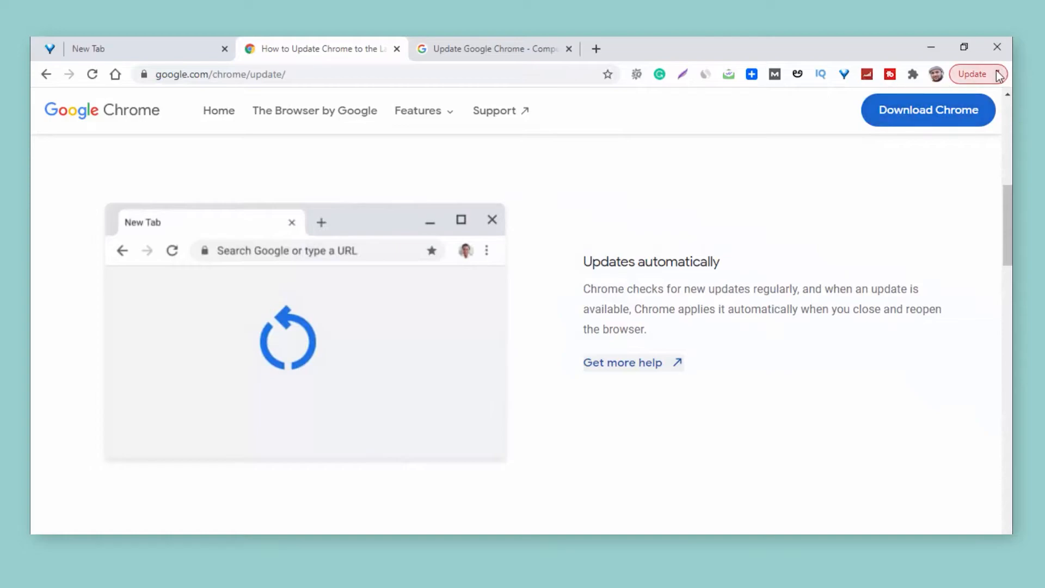
left_click(997, 74)
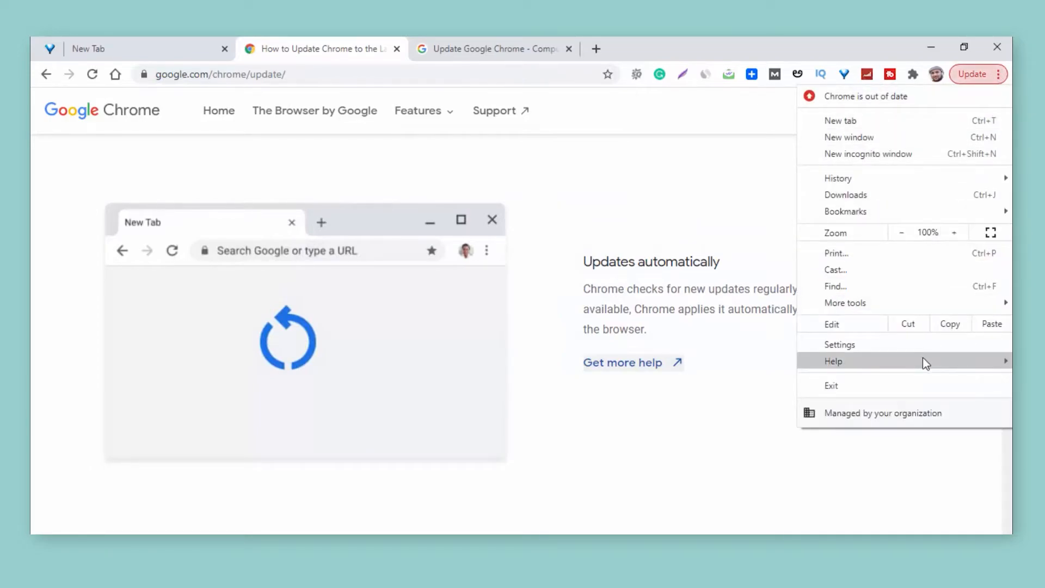
left_click(760, 364)
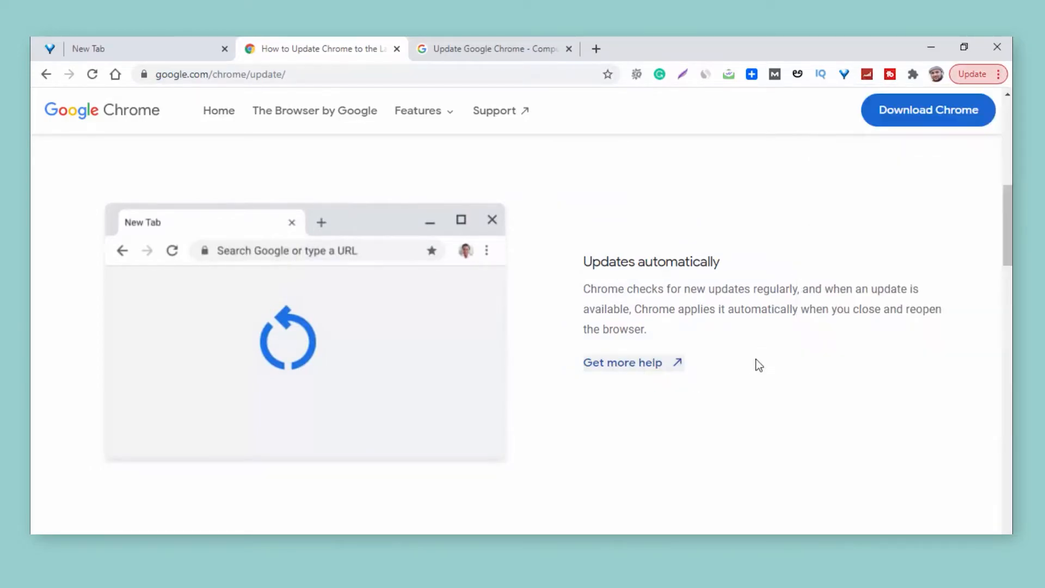